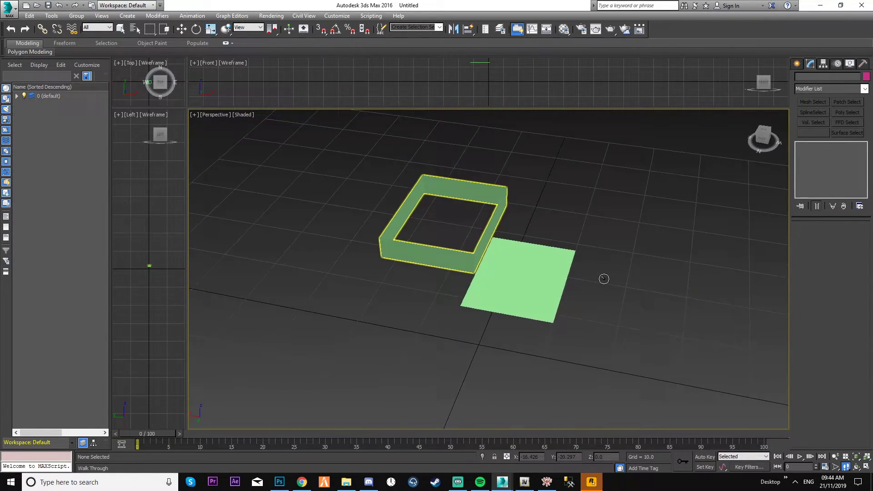
# Zoom the viewport in on the walls and floor objects
pyautogui.scroll(3)
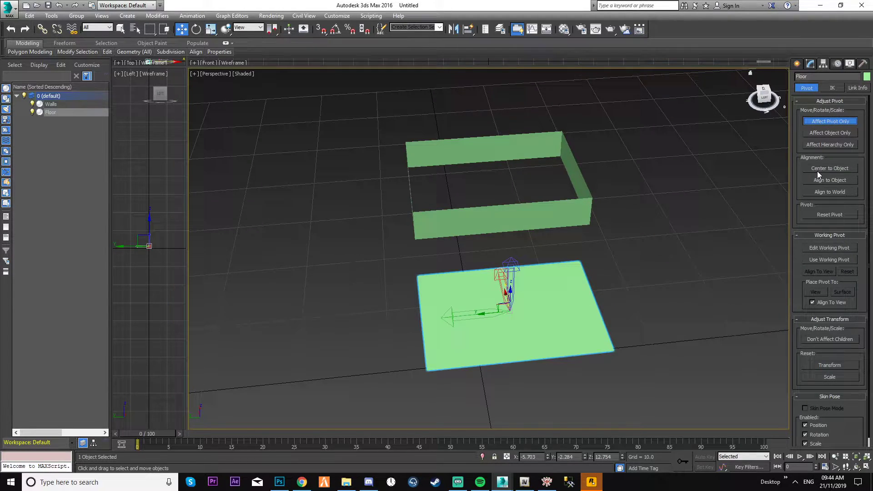
# Select the Walls object, enable Affect Pivot Only, move its pivot toward the floor and back
pyautogui.click(50, 104)
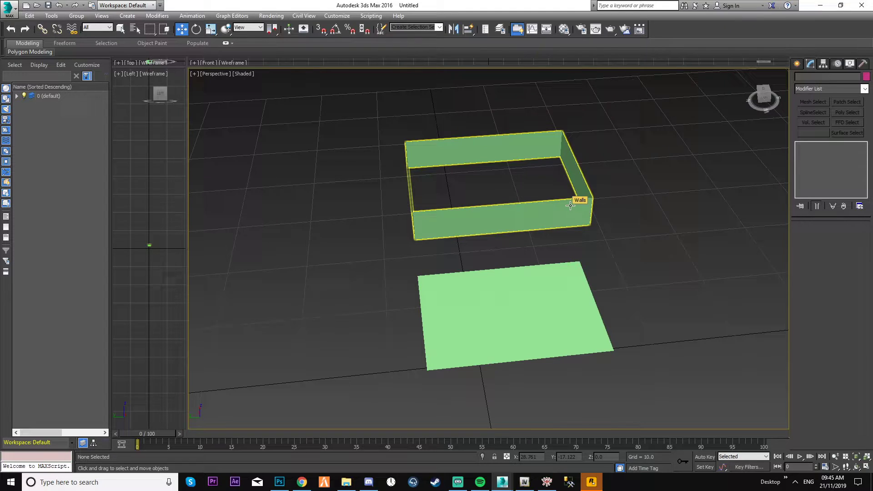
pyautogui.click(824, 63)
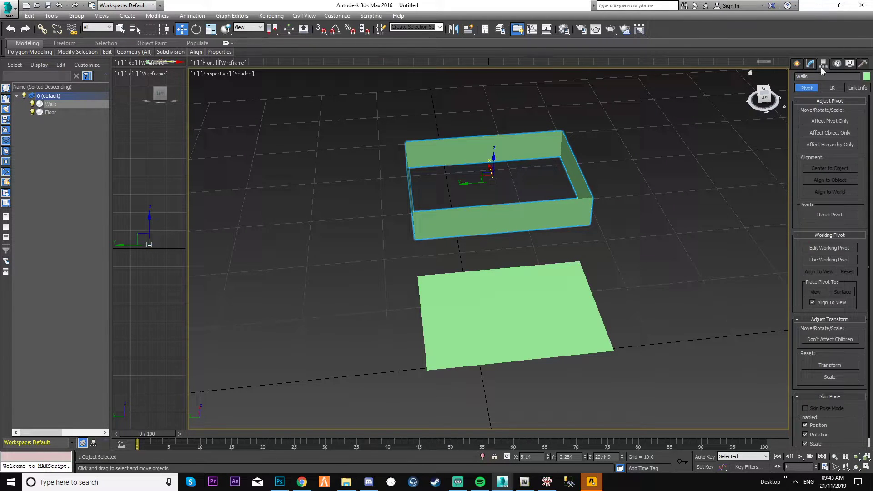
pyautogui.click(830, 121)
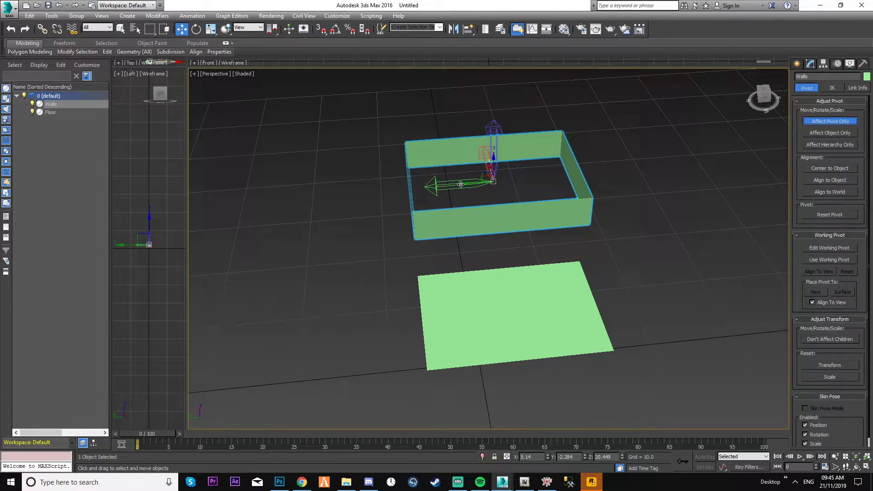
pyautogui.moveTo(461, 184); pyautogui.dragTo(524, 289)
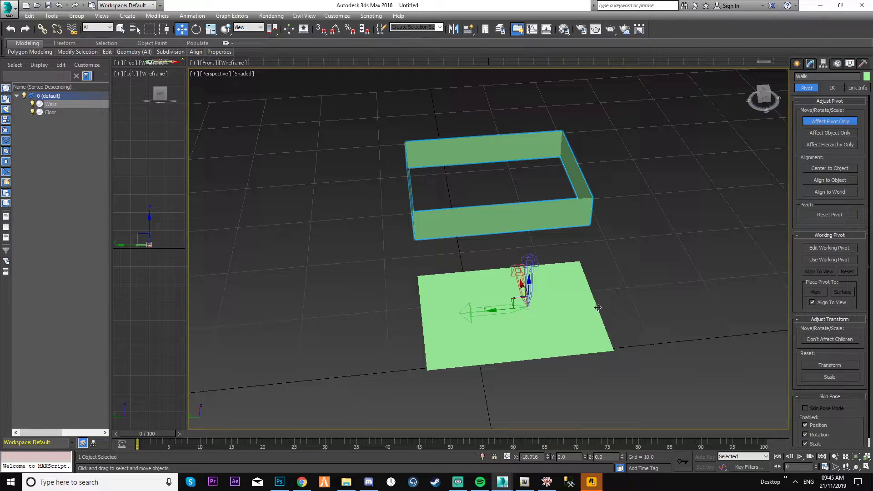
pyautogui.moveTo(526, 295); pyautogui.dragTo(512, 229)
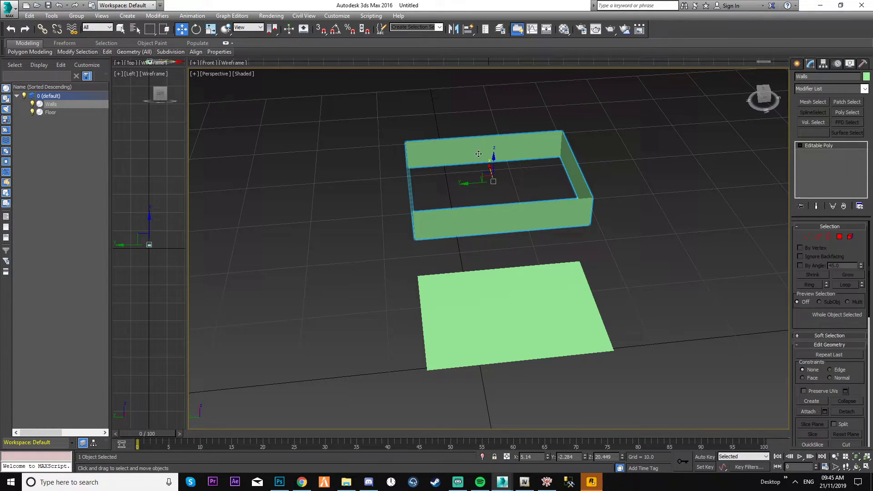
pyautogui.moveTo(321, 29)
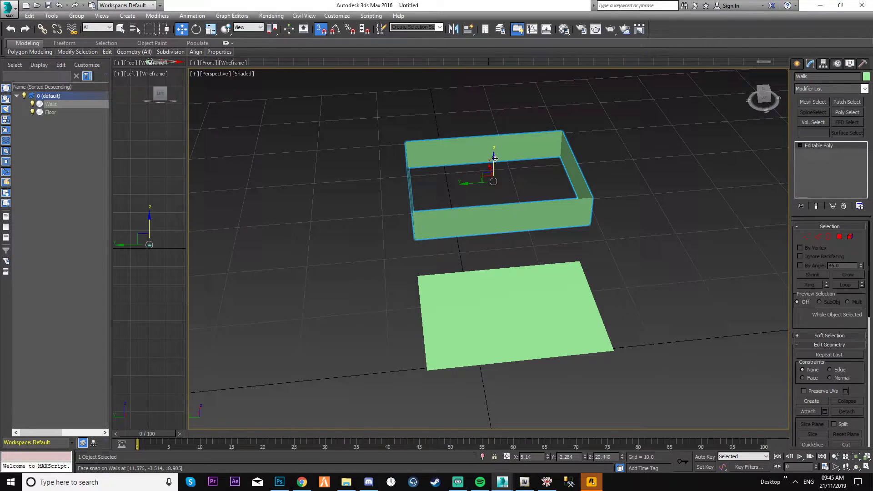
# Drag the Walls object down so it snaps onto the Floor's surface
pyautogui.moveTo(494, 159); pyautogui.dragTo(494, 167)
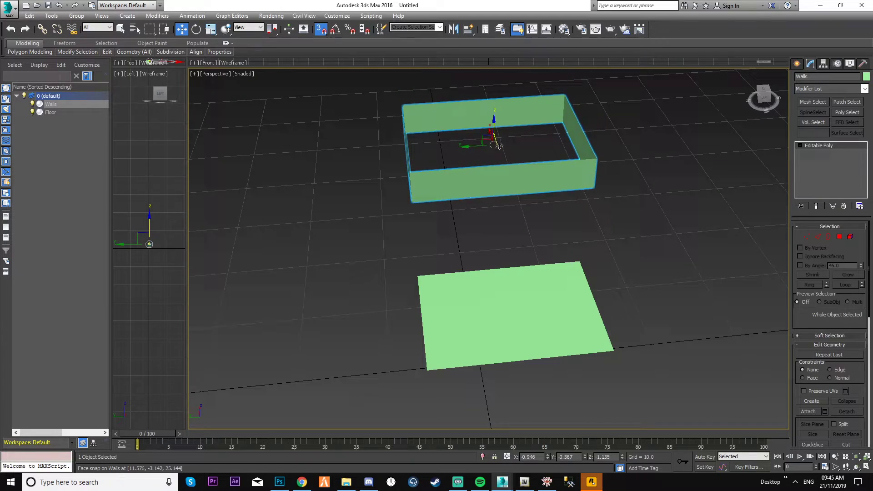
pyautogui.moveTo(495, 139); pyautogui.dragTo(496, 242)
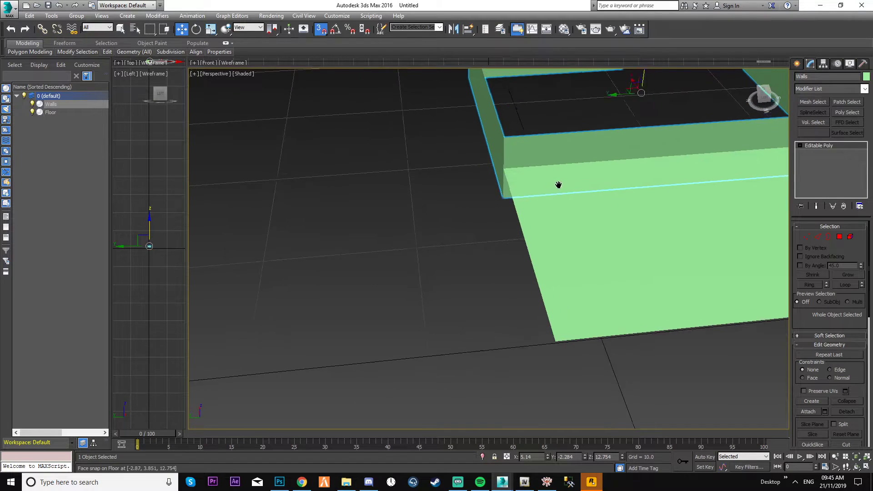
# Snap the Walls' edges to the Floor's edges so they enclose it flush
pyautogui.moveTo(559, 185); pyautogui.dragTo(608, 117)
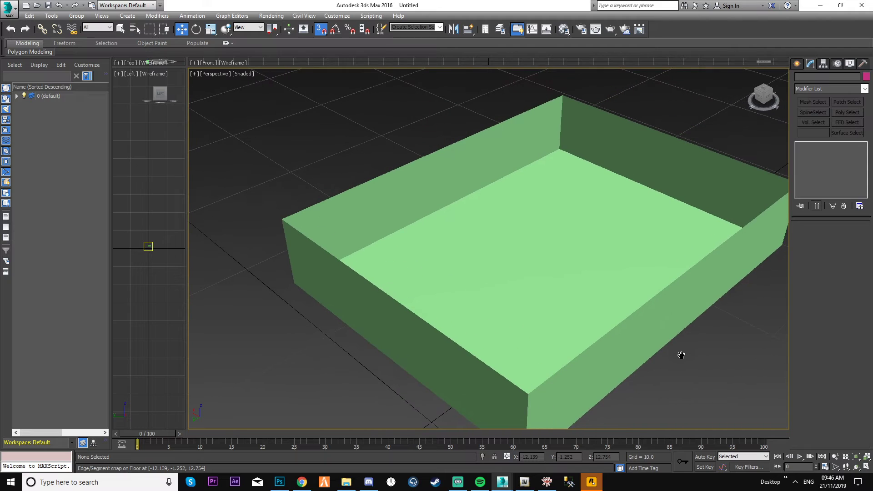
pyautogui.moveTo(243, 70)
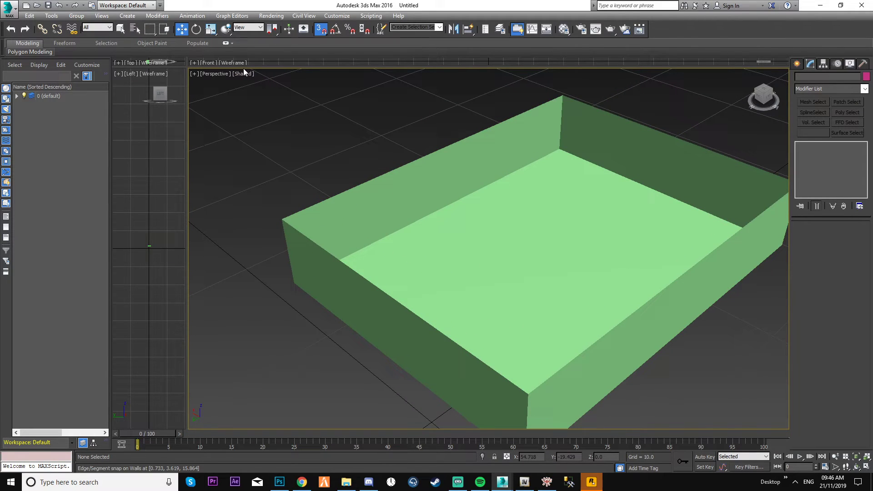